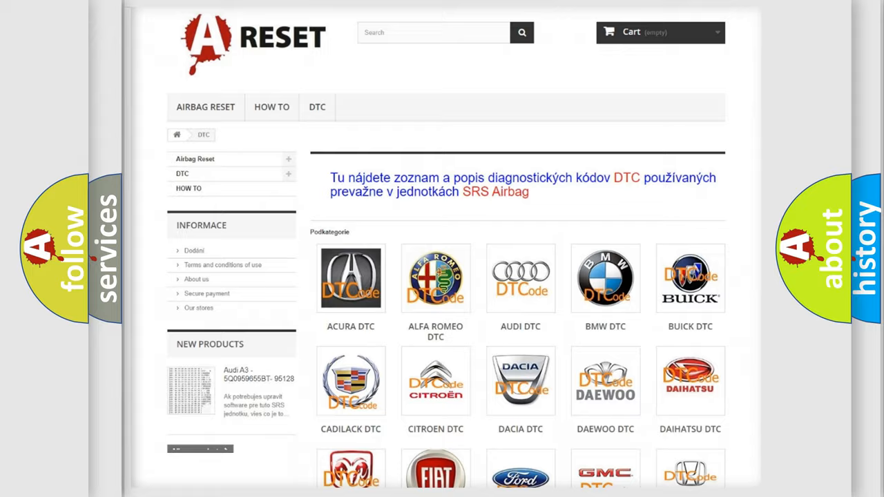
scroll(down, 3)
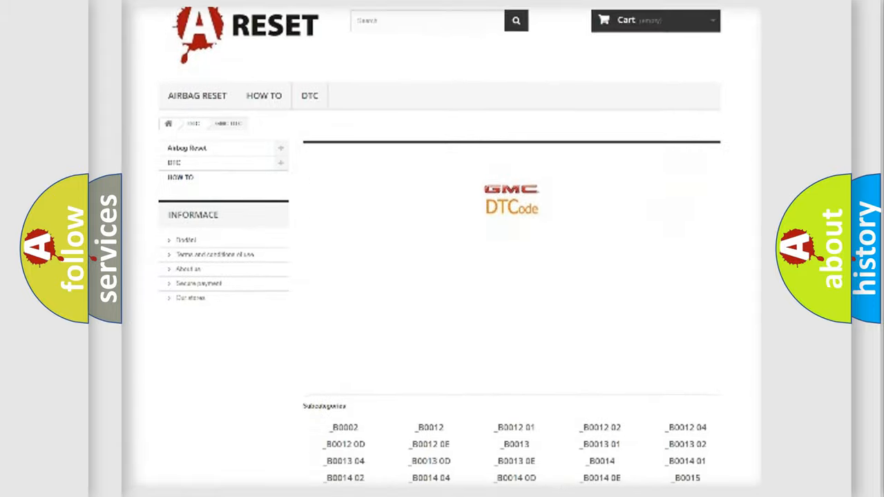
scroll(down, 3)
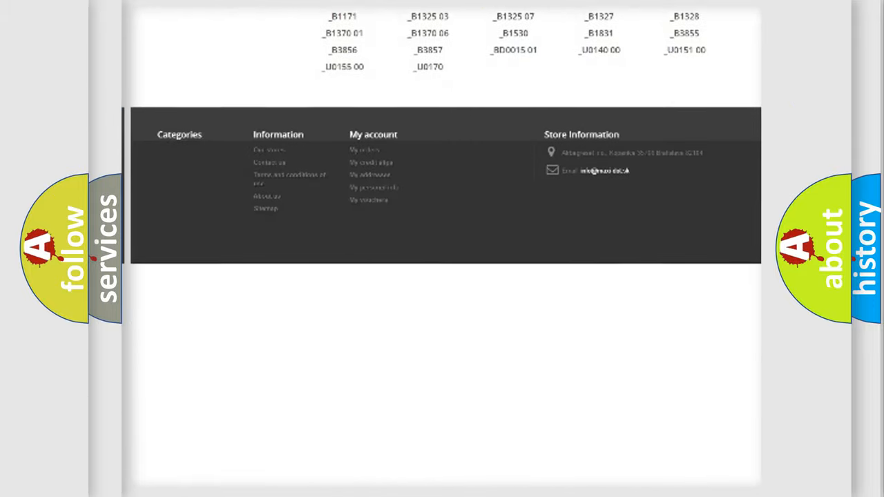